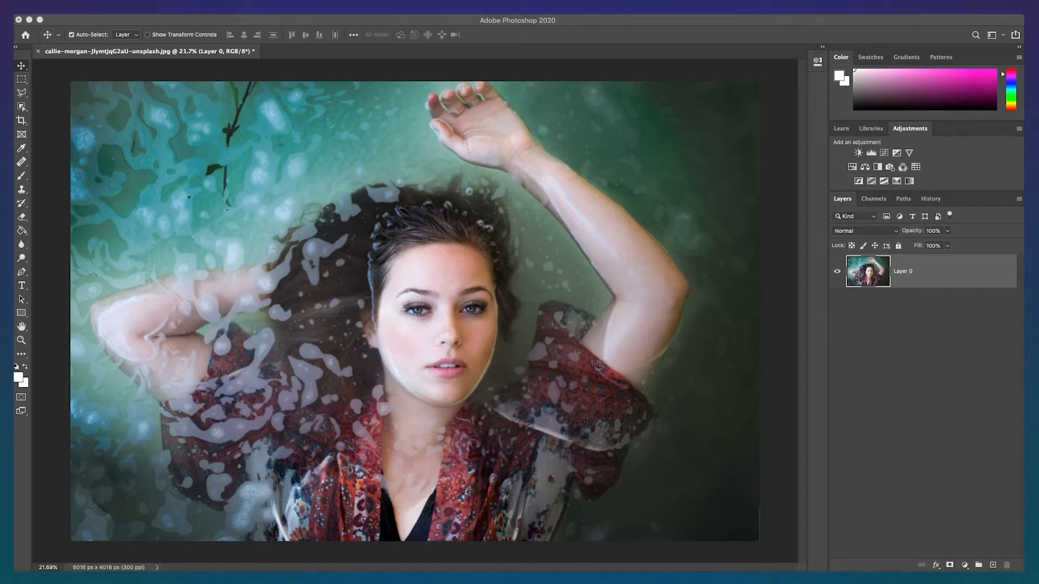
{"action": "mouse_move", "coordinate": [733, 392]}
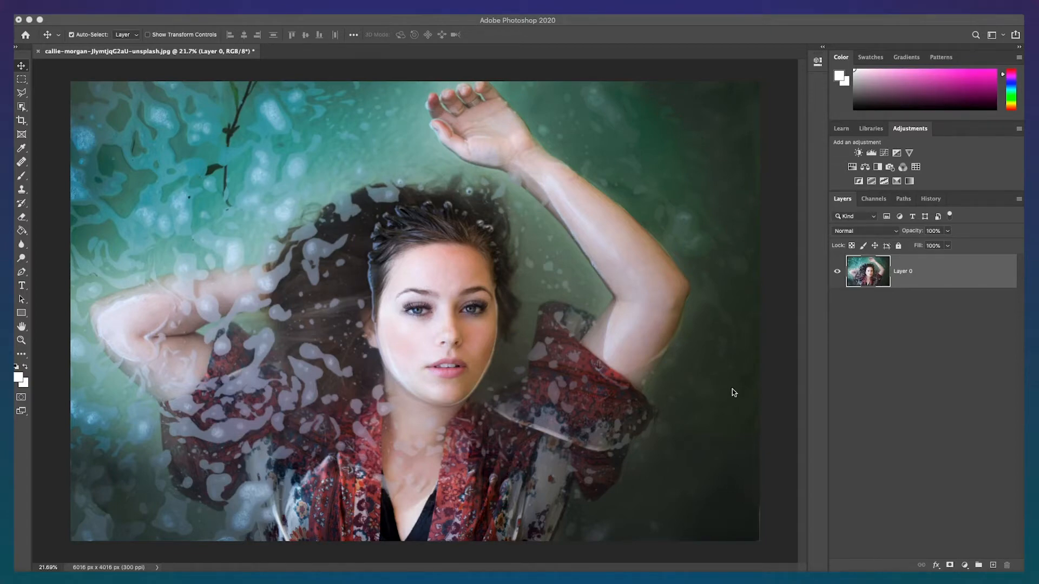
Add a Curves adjustment layer above the portrait photo.
{"action": "left_click", "coordinate": [964, 565]}
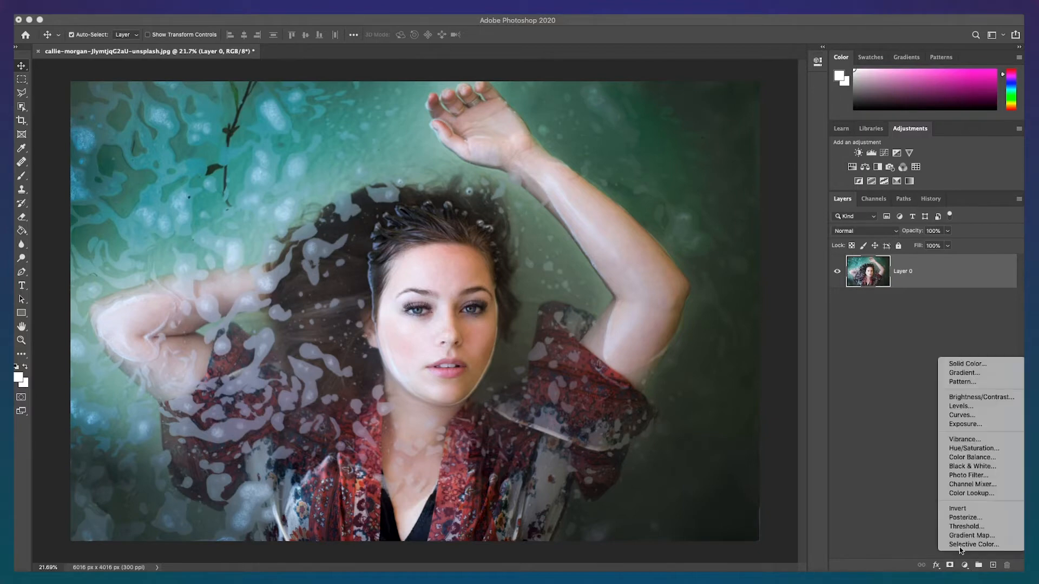
{"action": "mouse_move", "coordinate": [961, 416]}
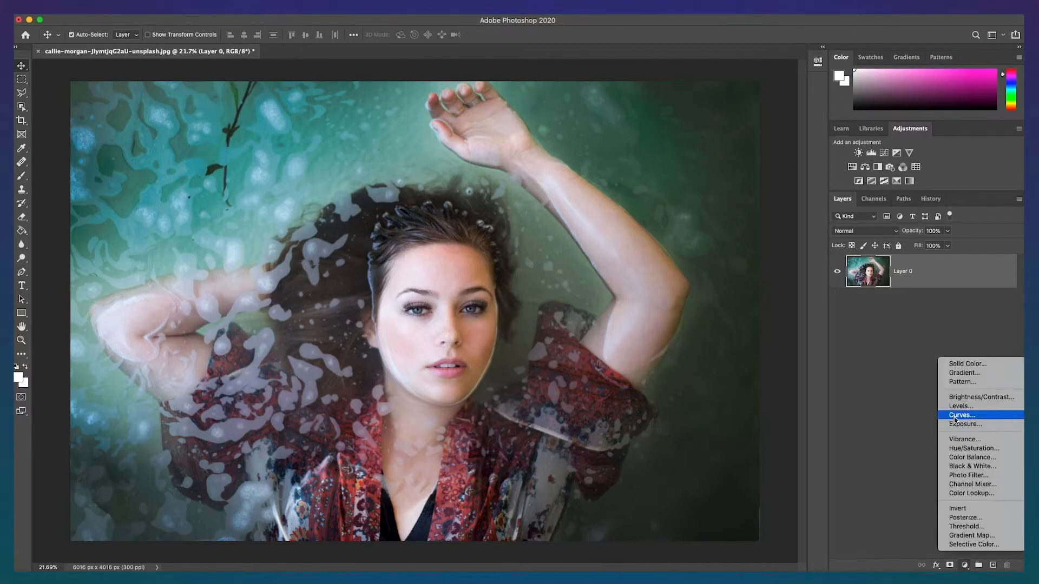
{"action": "left_click", "coordinate": [961, 415]}
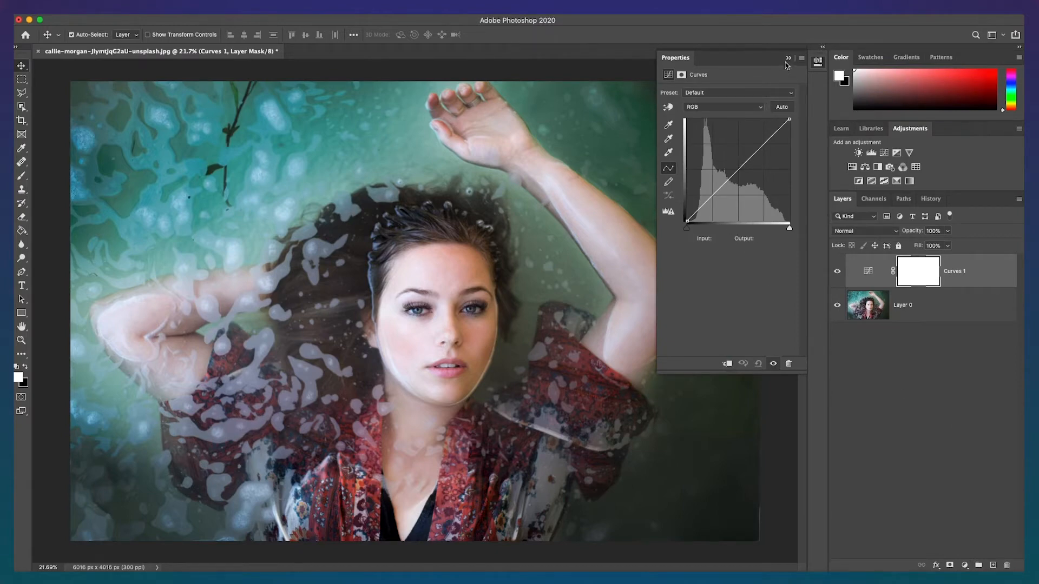
{"action": "left_click", "coordinate": [788, 59]}
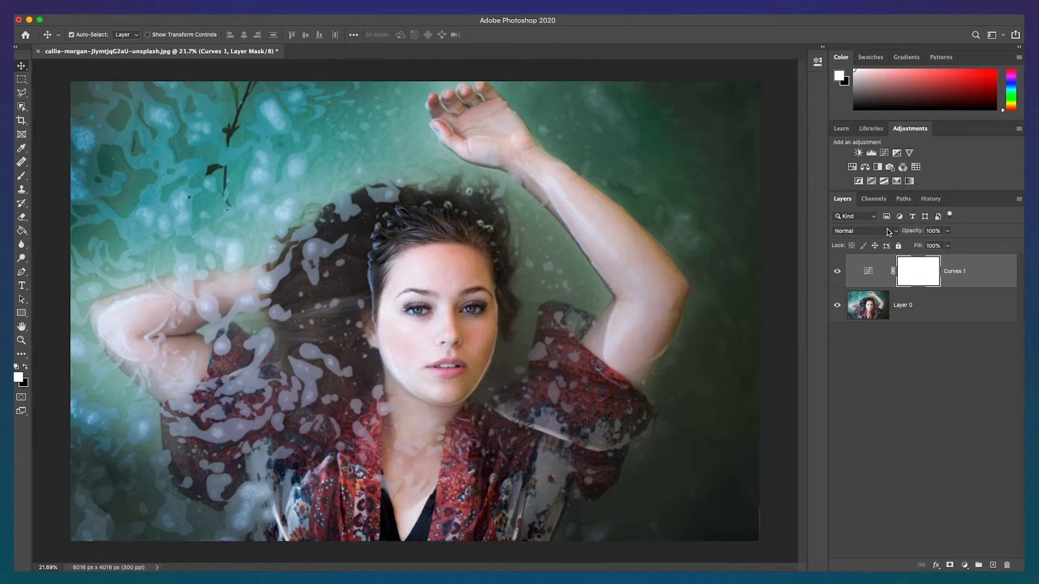
Set the curves layer's blend mode to Screen and rename it DODGE.
{"action": "left_click", "coordinate": [865, 231]}
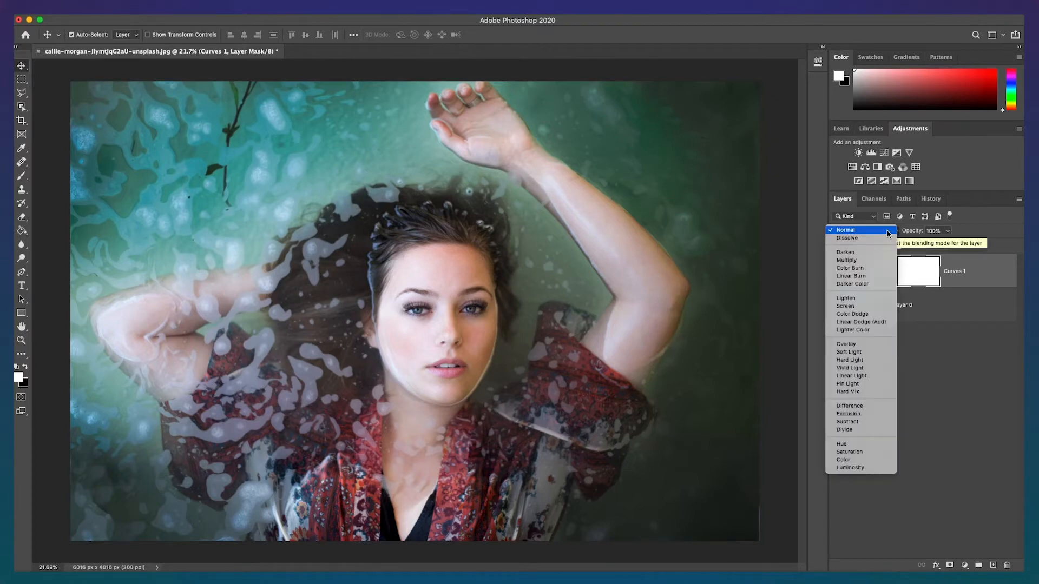
{"action": "left_click", "coordinate": [845, 230]}
{"action": "type", "text": "oooo"}
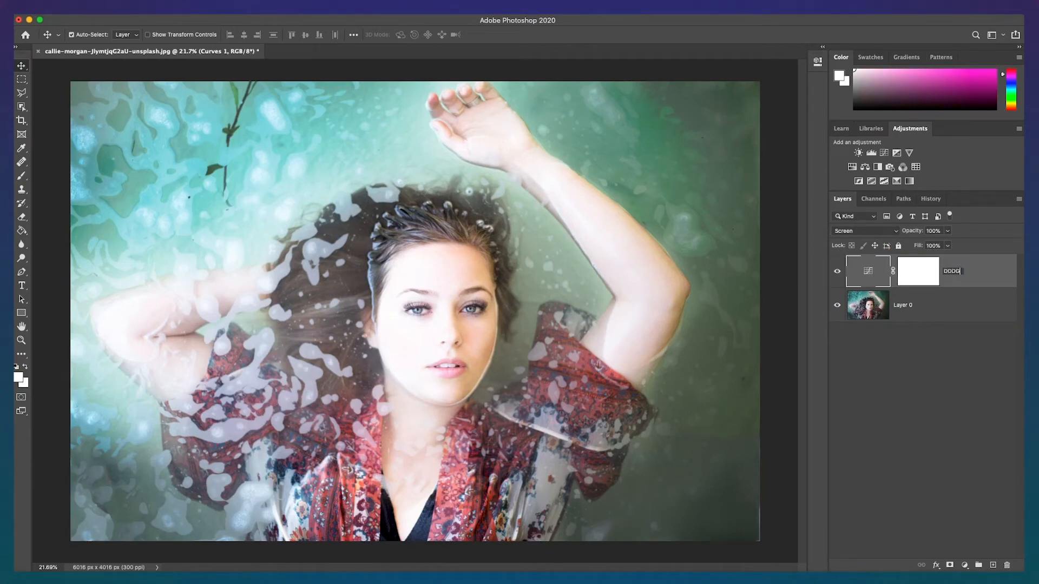
{"action": "type", "text": "E"}
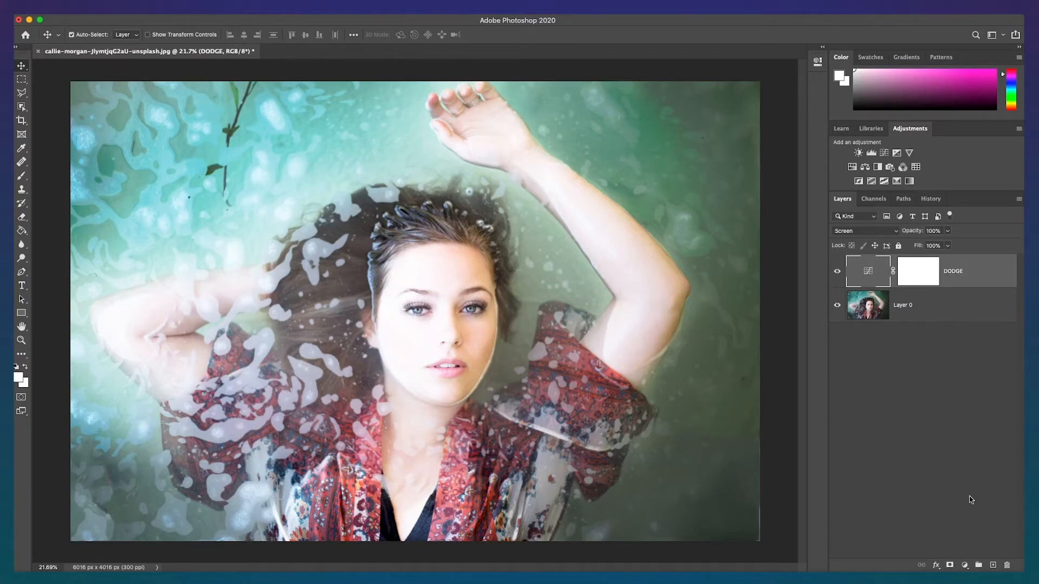
Add a second Curves adjustment layer above DODGE.
{"action": "left_click", "coordinate": [964, 564]}
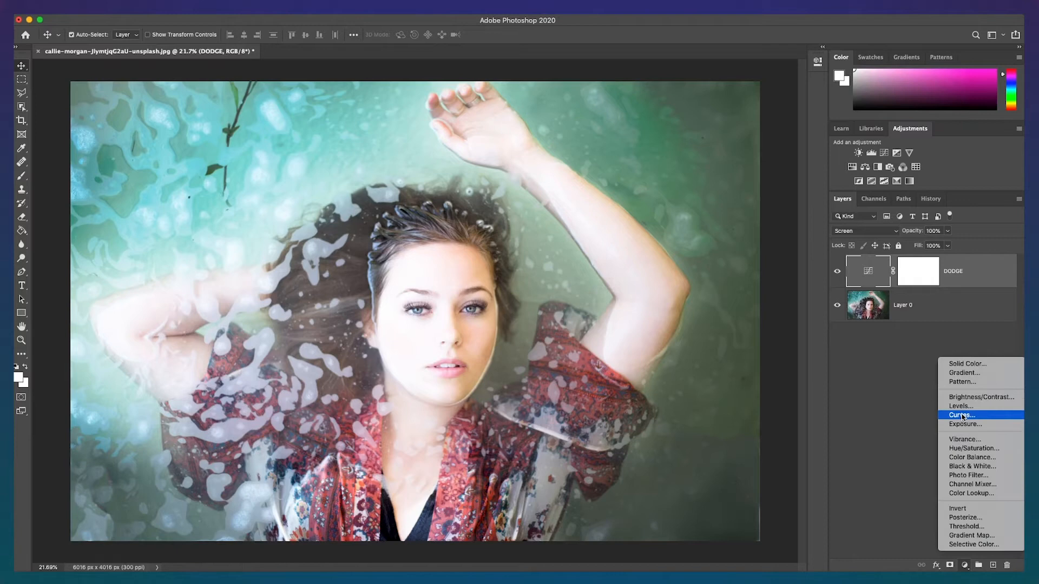
{"action": "left_click", "coordinate": [960, 416]}
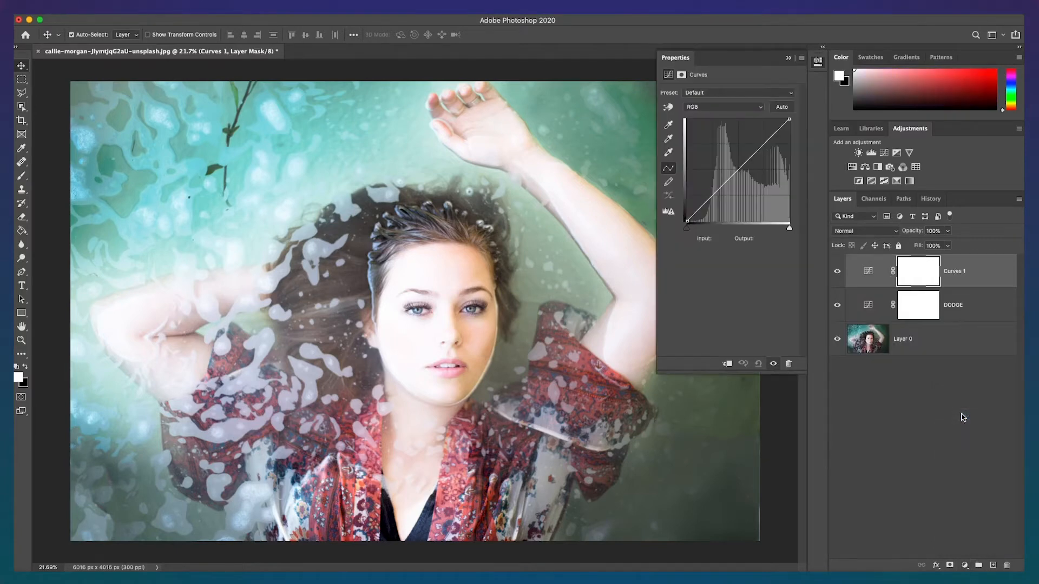
{"action": "left_click", "coordinate": [789, 61]}
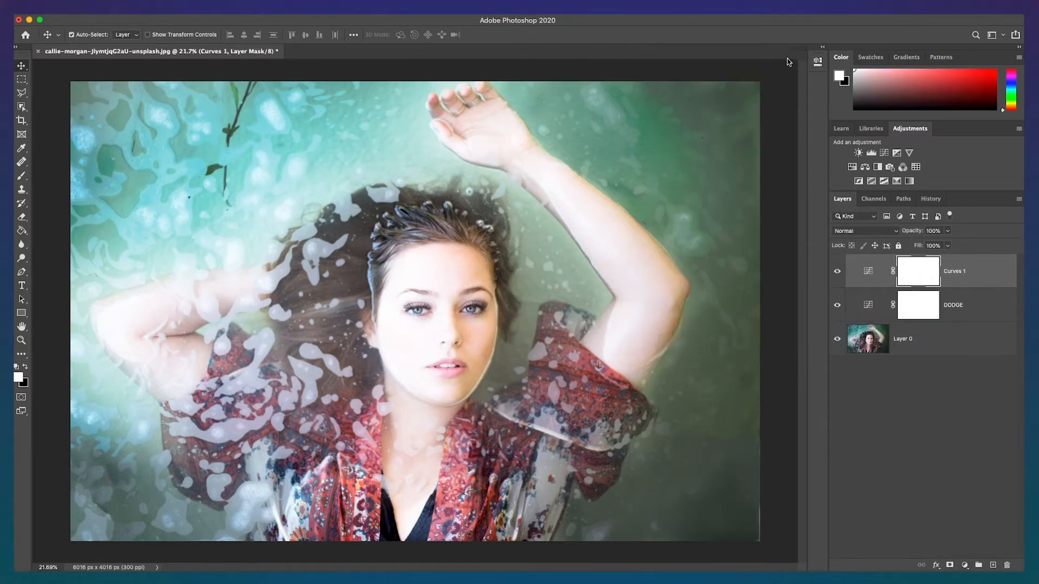
Set the new layer to Multiply, rename it BURN, and also select DODGE.
{"action": "left_click", "coordinate": [865, 230]}
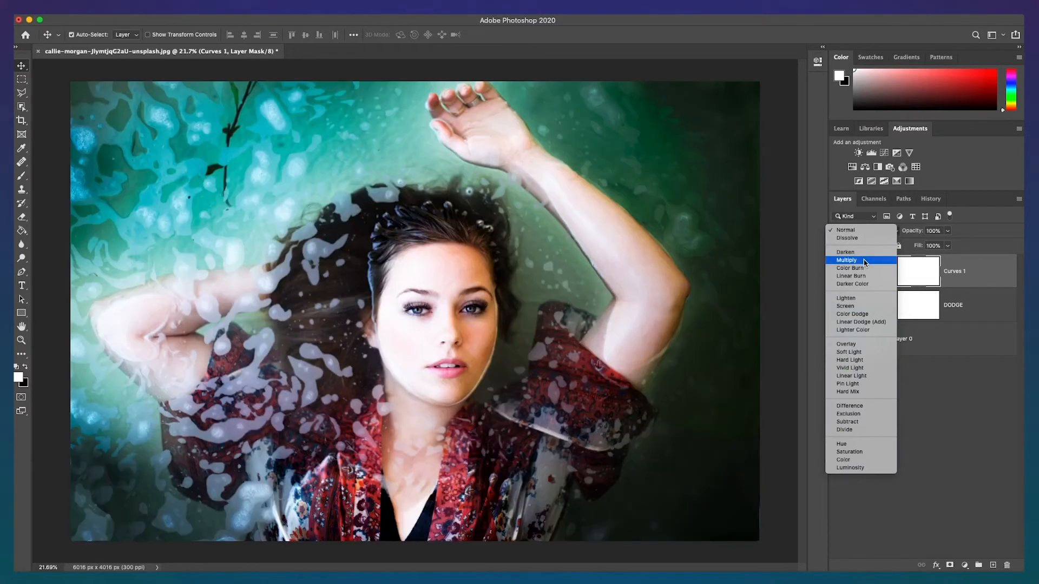
{"action": "left_click", "coordinate": [847, 259]}
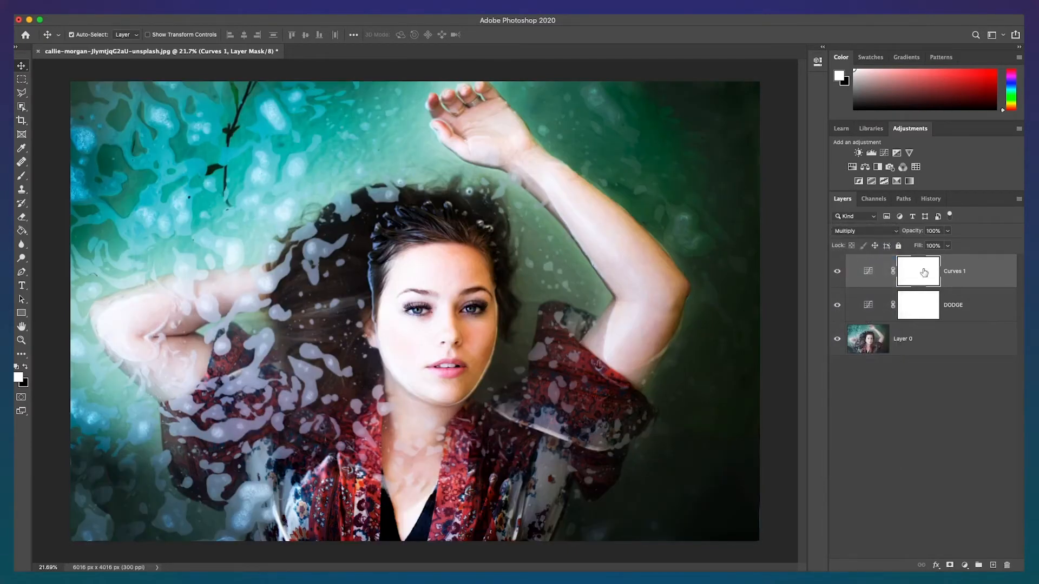
{"action": "double_click", "coordinate": [954, 271]}
{"action": "type", "text": "BURN"}
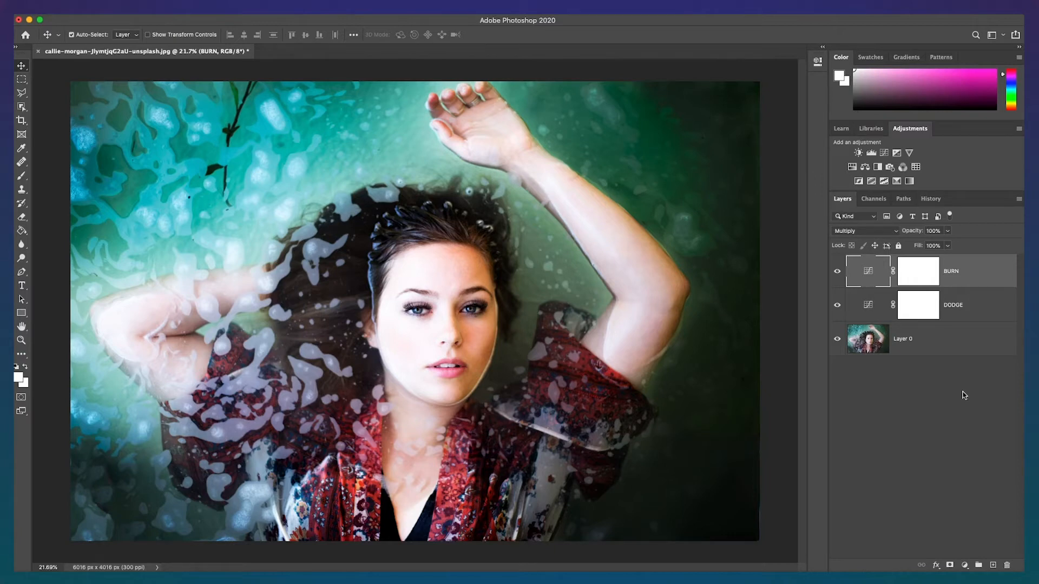
{"action": "left_click", "coordinate": [917, 305]}
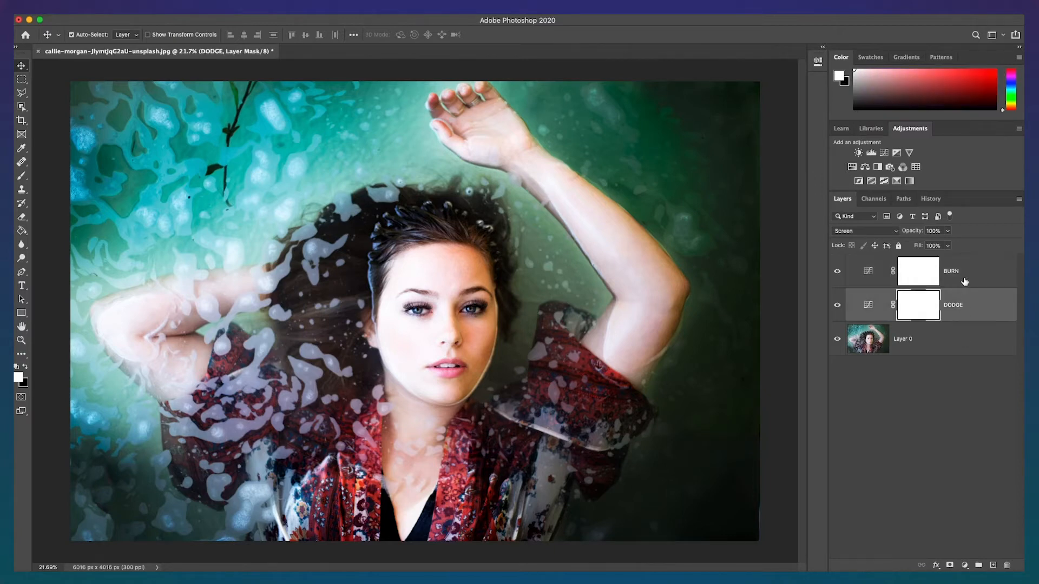
Group the selected DODGE and BURN layers into Group 1.
{"action": "right_click", "coordinate": [951, 304]}
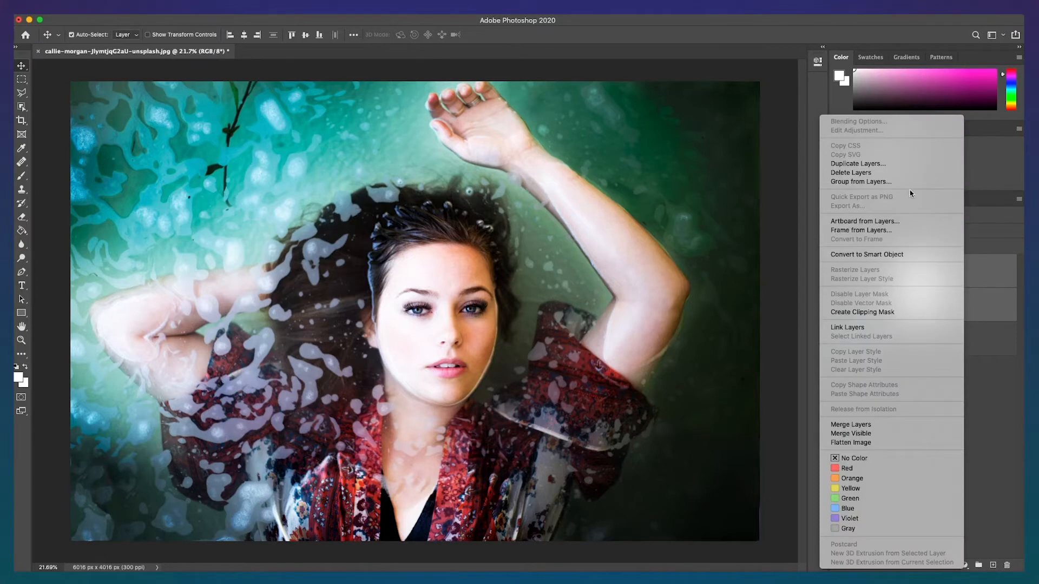
{"action": "left_click", "coordinate": [861, 182]}
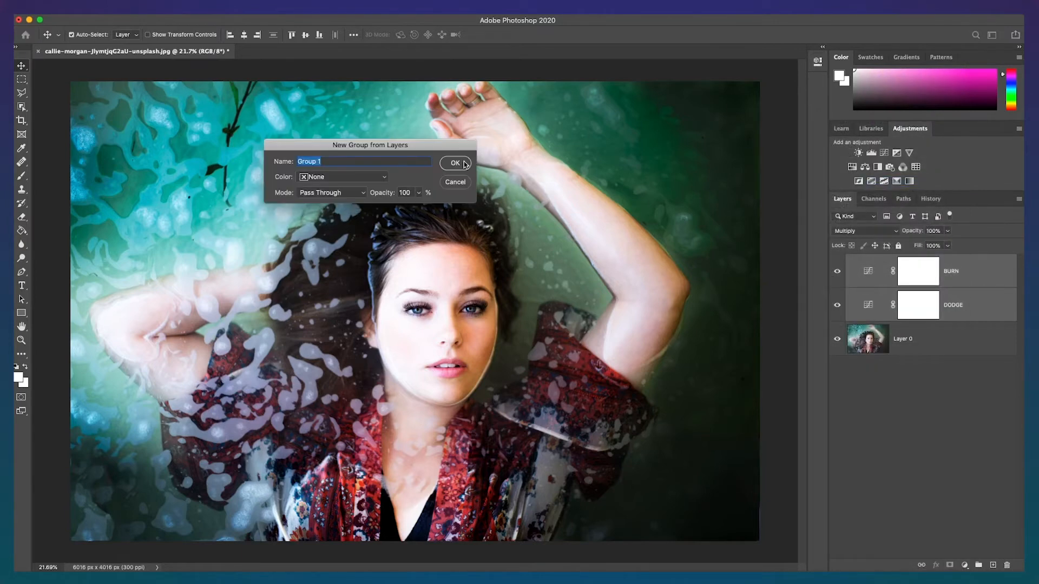
{"action": "left_click", "coordinate": [455, 163]}
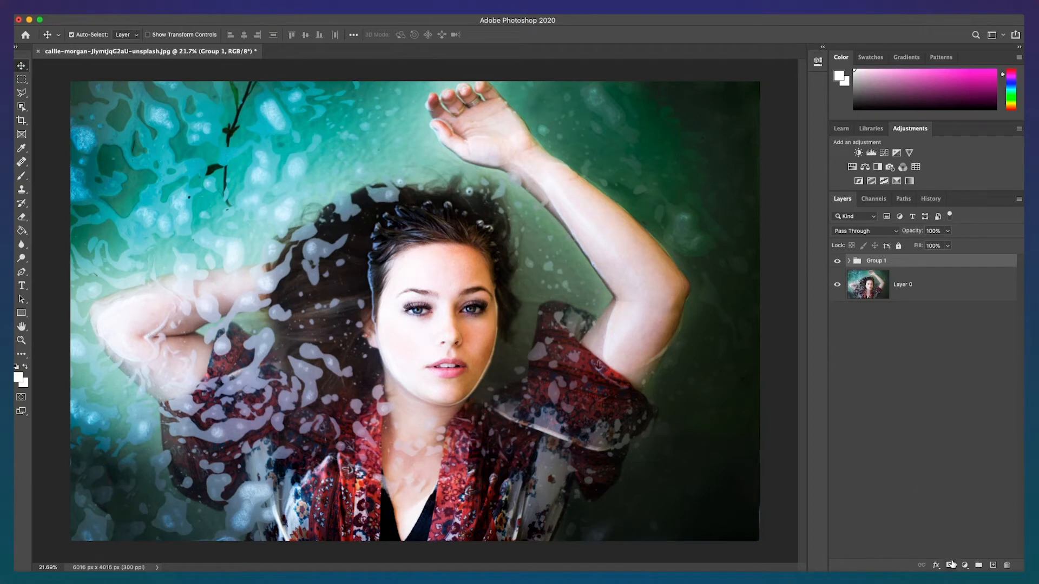
Expand Group 1 to show its layers and select DODGE.
{"action": "left_click", "coordinate": [950, 564]}
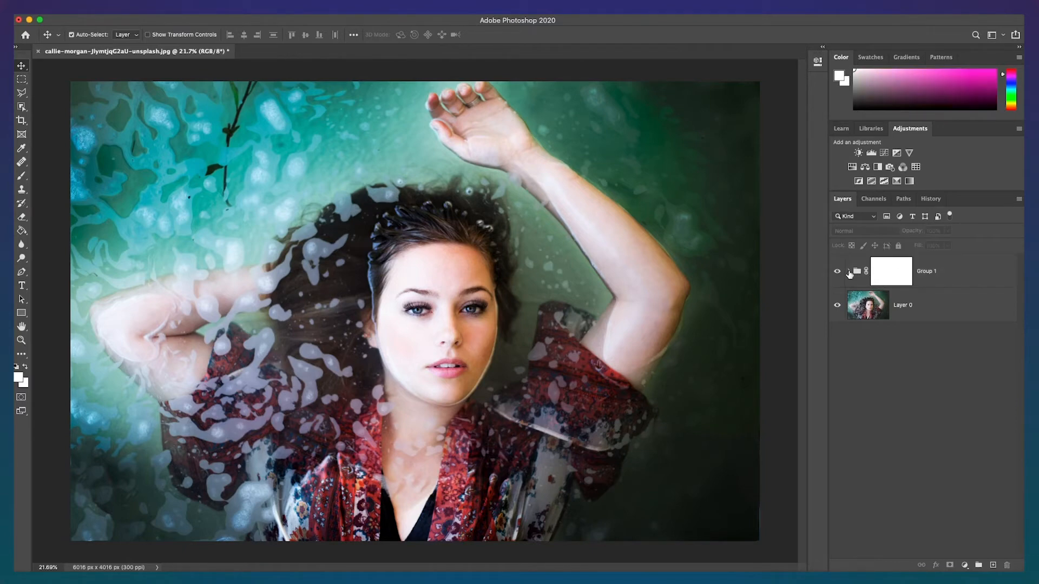
{"action": "left_click", "coordinate": [850, 271]}
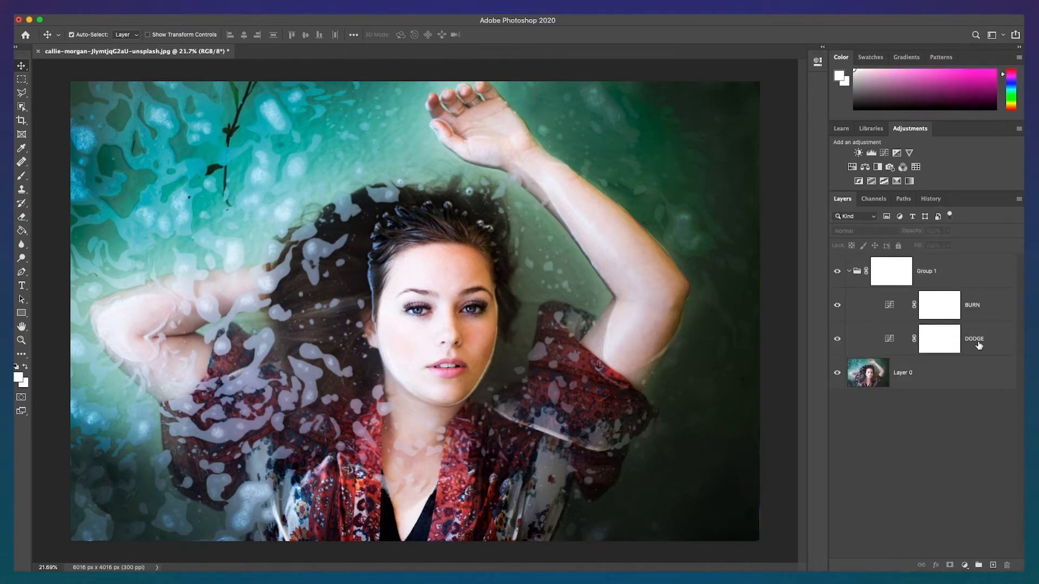
{"action": "left_click", "coordinate": [939, 339]}
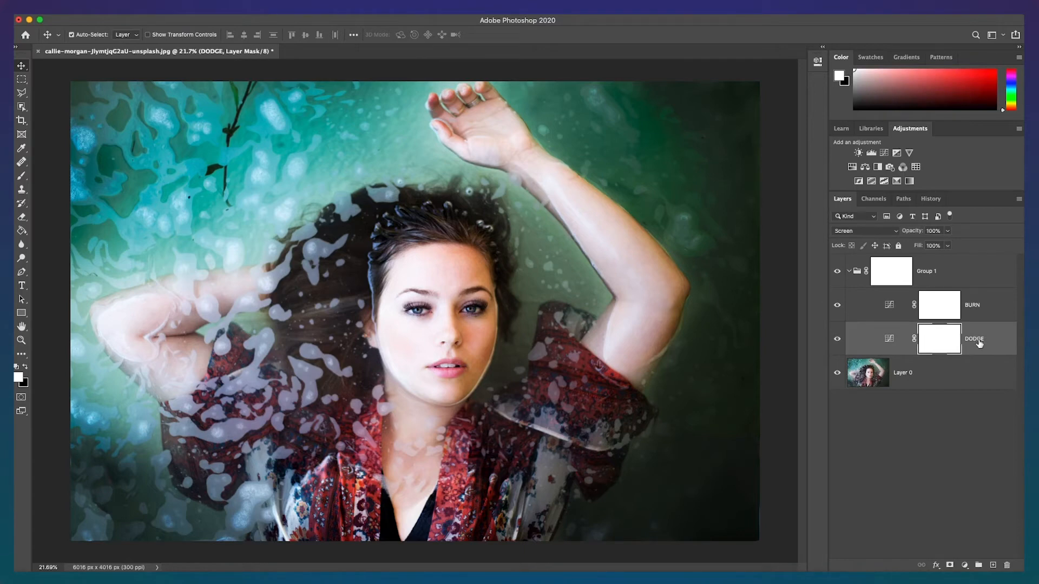
In DODGE's Blending Options, split the Underlying Layer black slider to 190/255.
{"action": "right_click", "coordinate": [974, 338]}
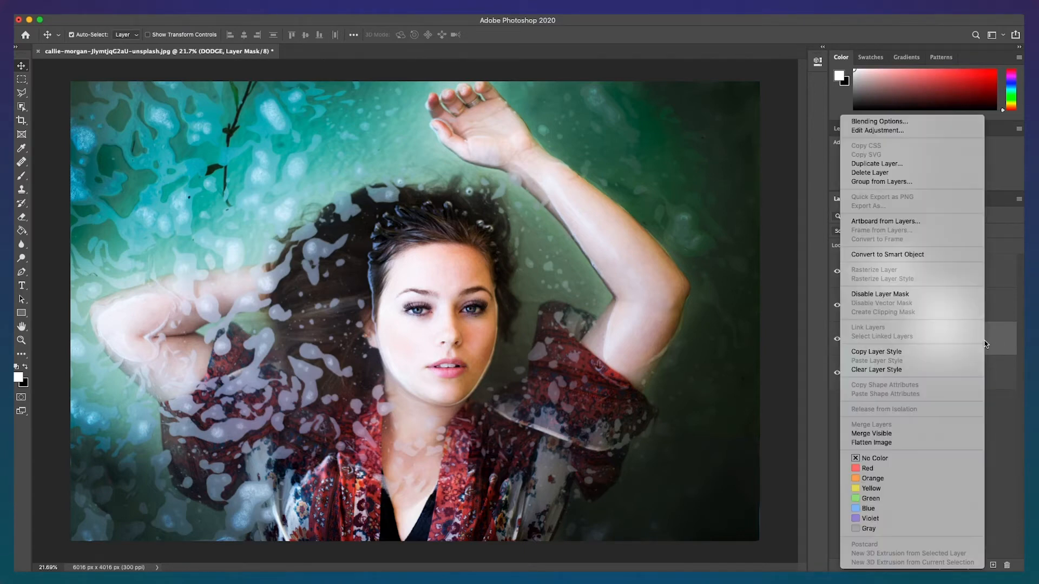
{"action": "mouse_move", "coordinate": [910, 121]}
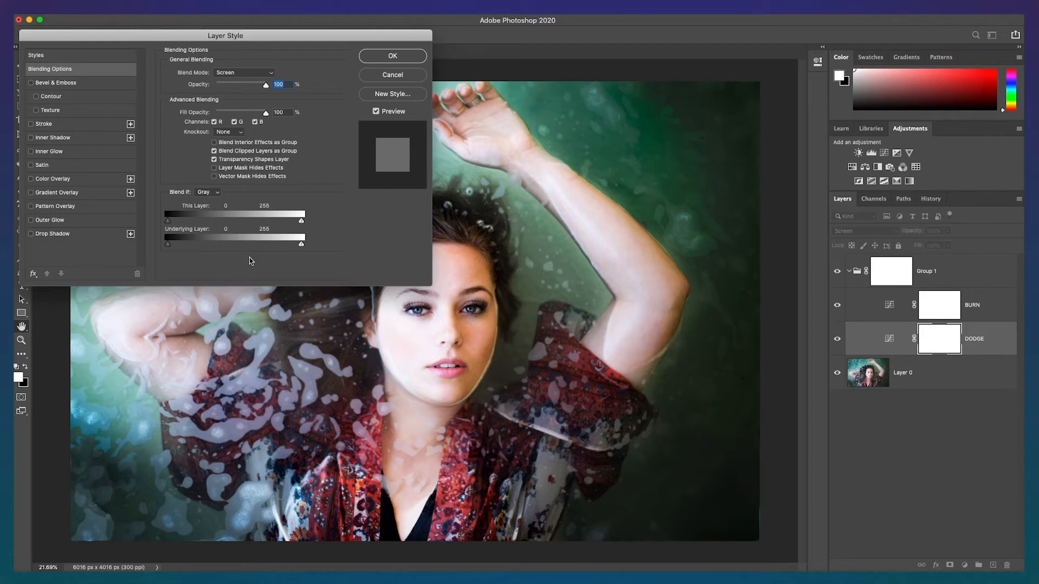
{"action": "mouse_move", "coordinate": [180, 253]}
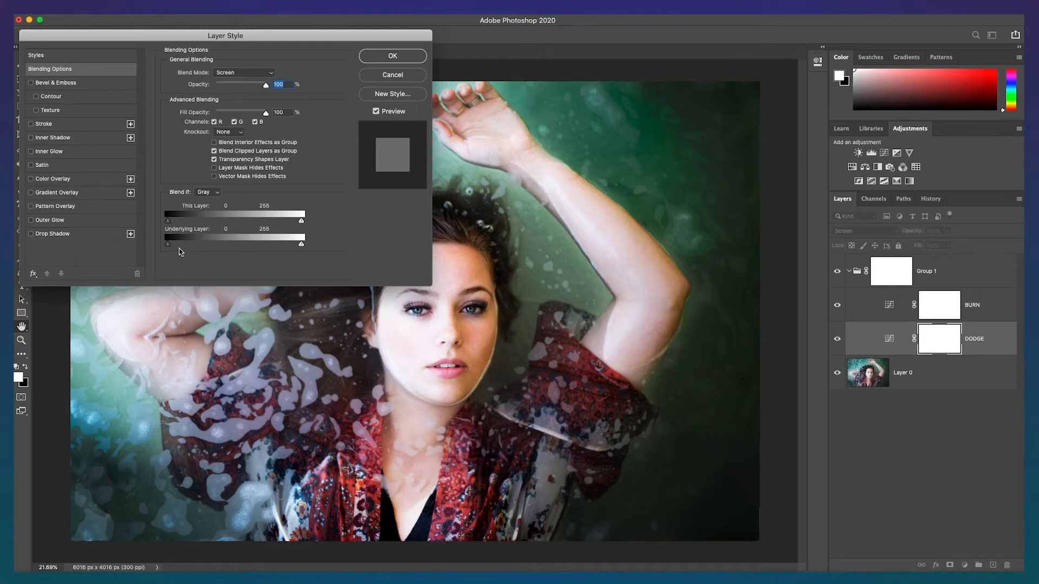
{"action": "mouse_move", "coordinate": [171, 250]}
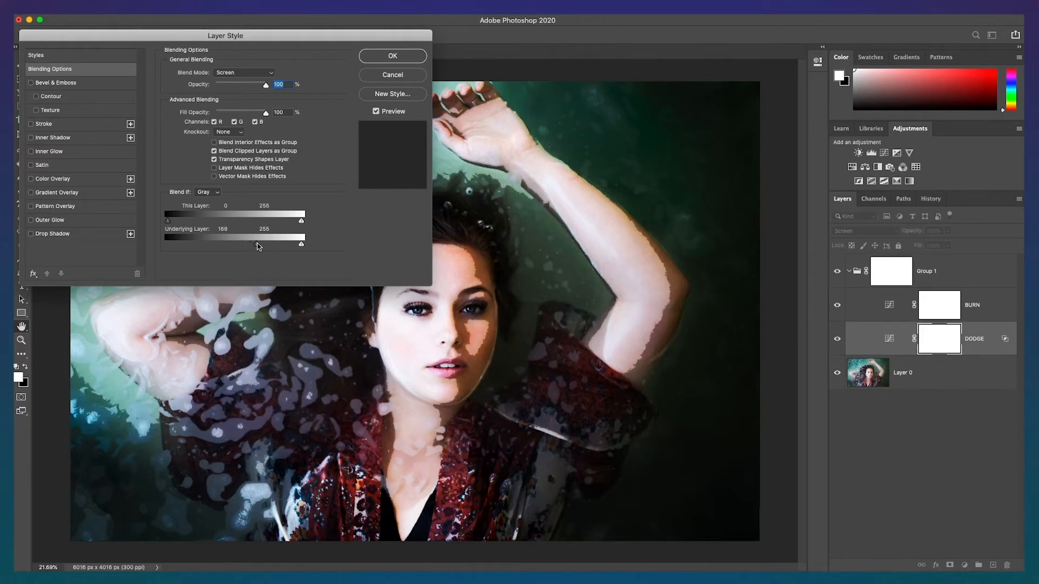
{"action": "left_click_drag", "start_coordinate": [232, 236], "coordinate": [237, 237]}
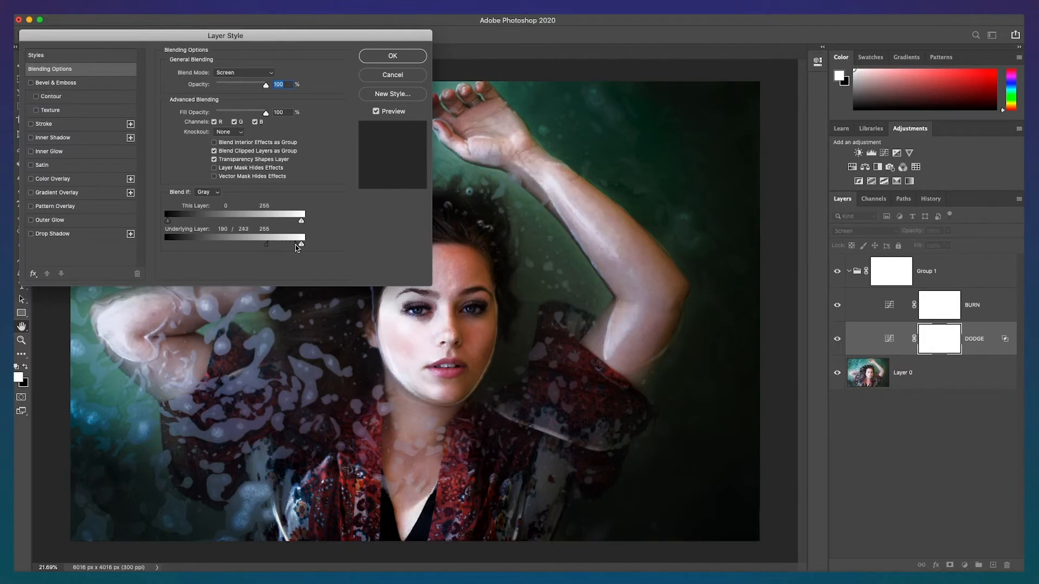
{"action": "left_click_drag", "start_coordinate": [266, 244], "coordinate": [301, 244]}
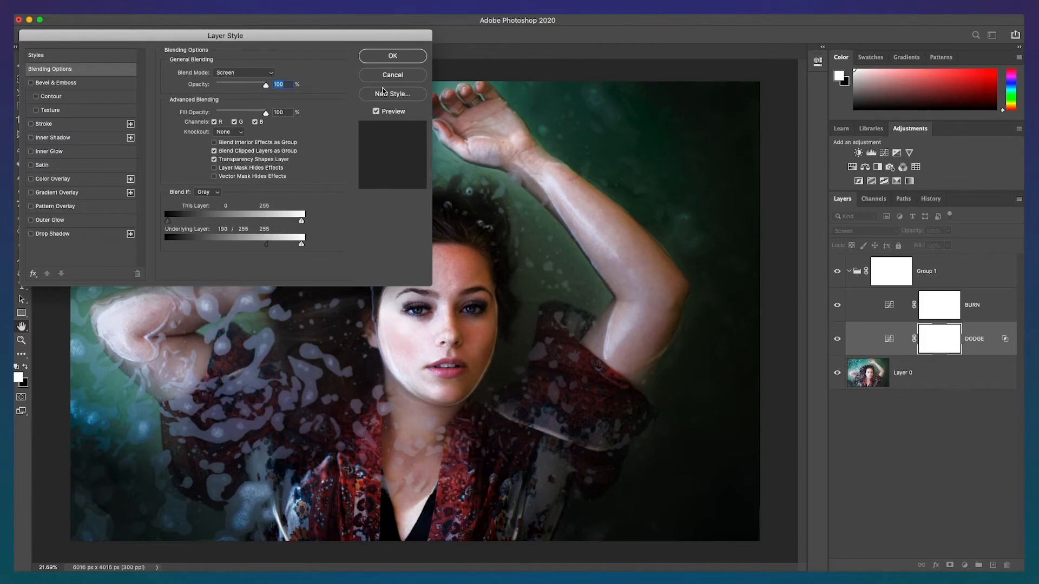
{"action": "mouse_move", "coordinate": [405, 59]}
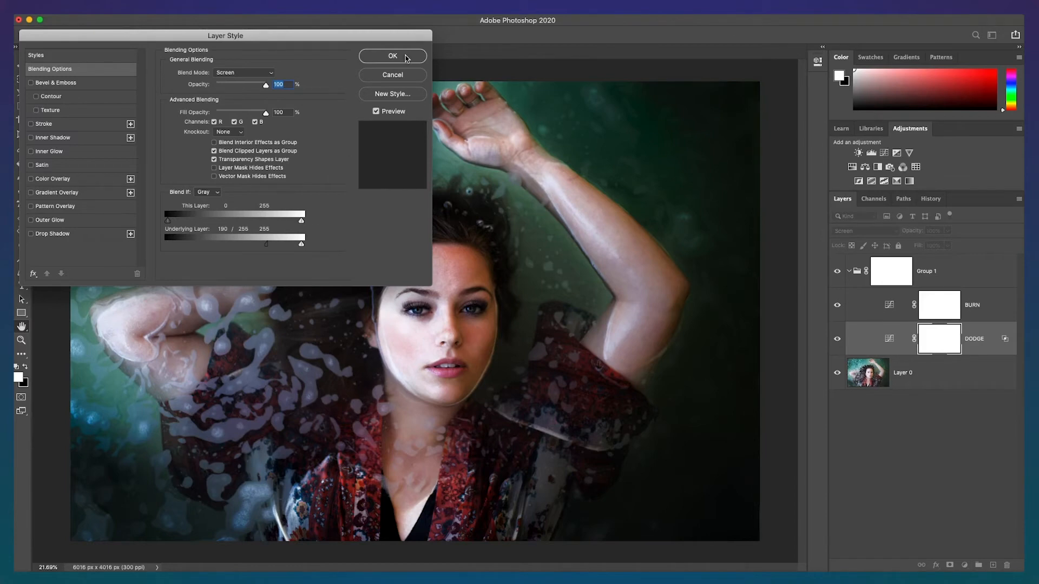
{"action": "left_click", "coordinate": [392, 55]}
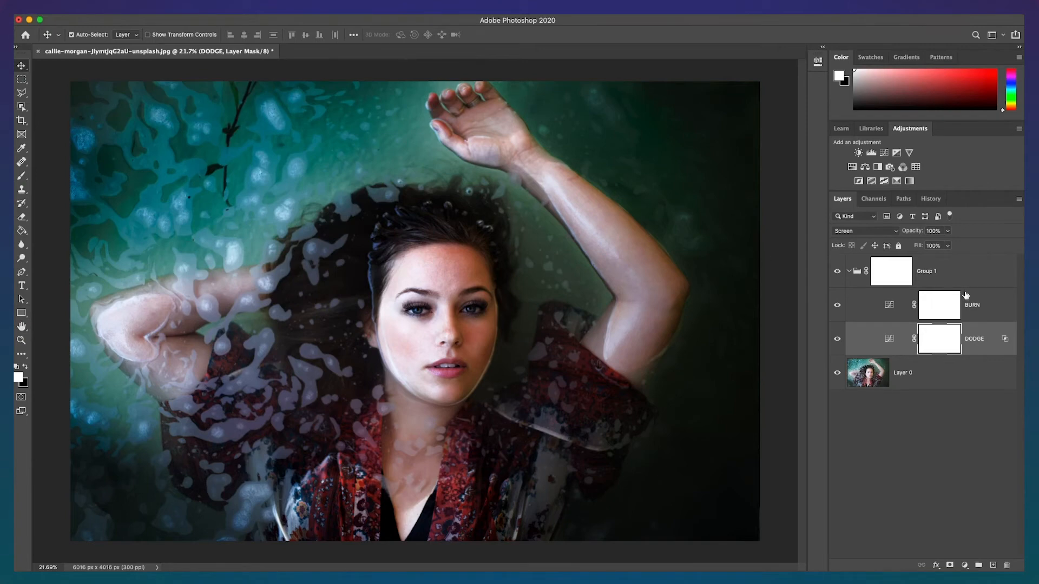
Set BURN's Underlying Layer white slider apart to 169/200 in Blending Options.
{"action": "right_click", "coordinate": [938, 304]}
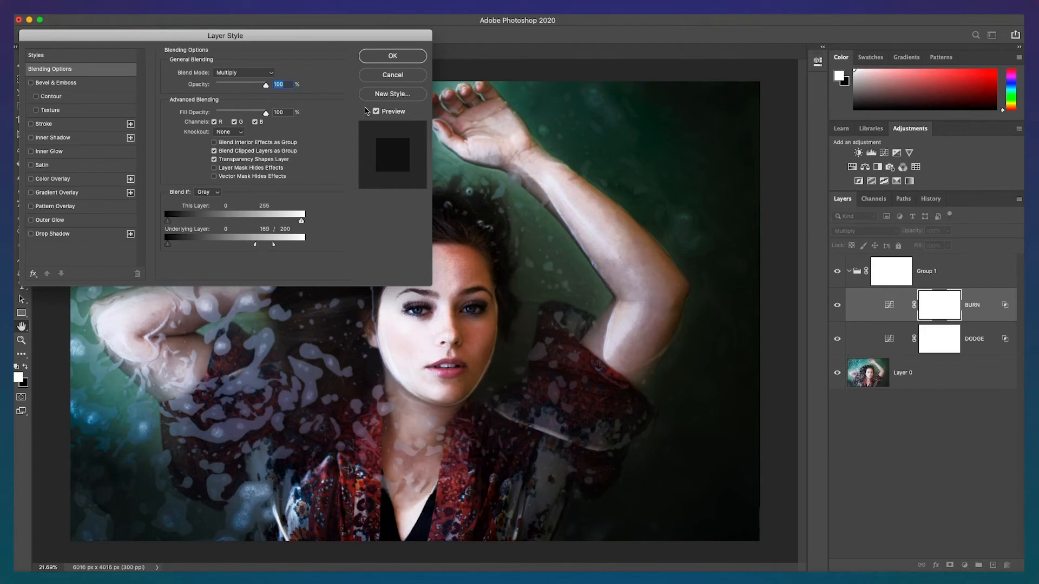
{"action": "left_click", "coordinate": [391, 56]}
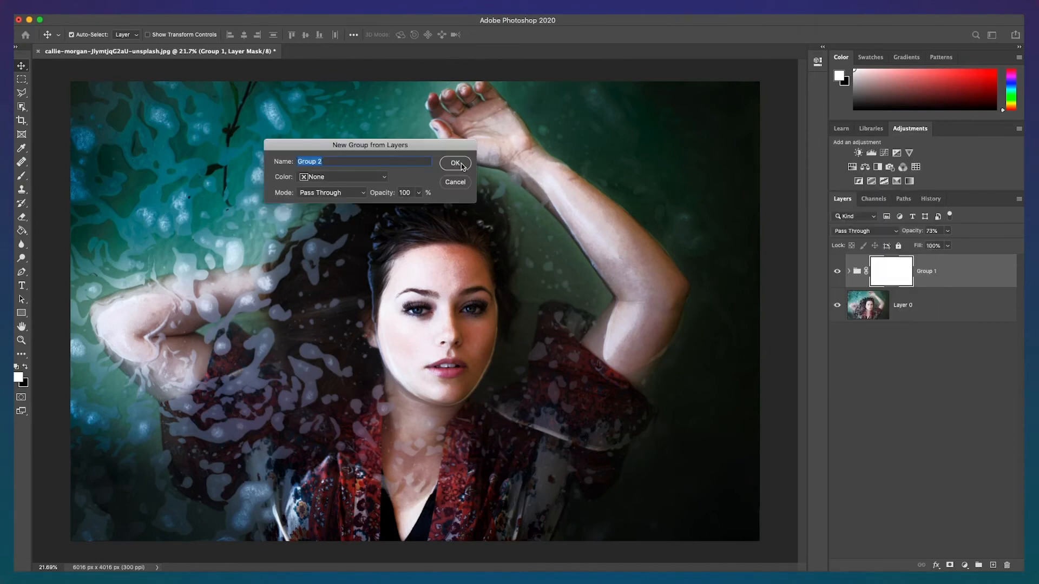
Confirm the new Group 2 around Group 1 and add a layer mask to it.
{"action": "left_click", "coordinate": [455, 163]}
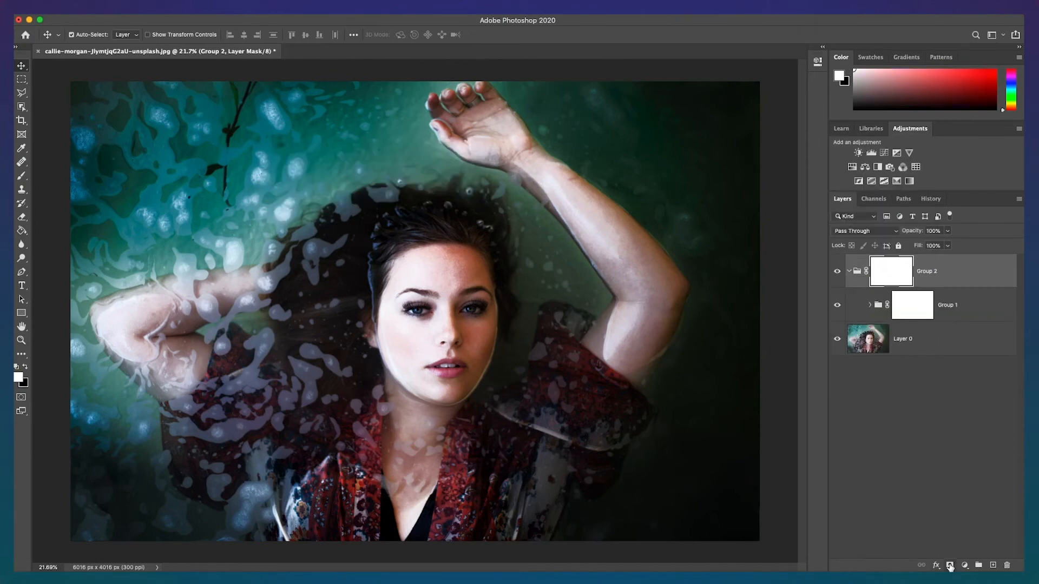
{"action": "left_click", "coordinate": [21, 175]}
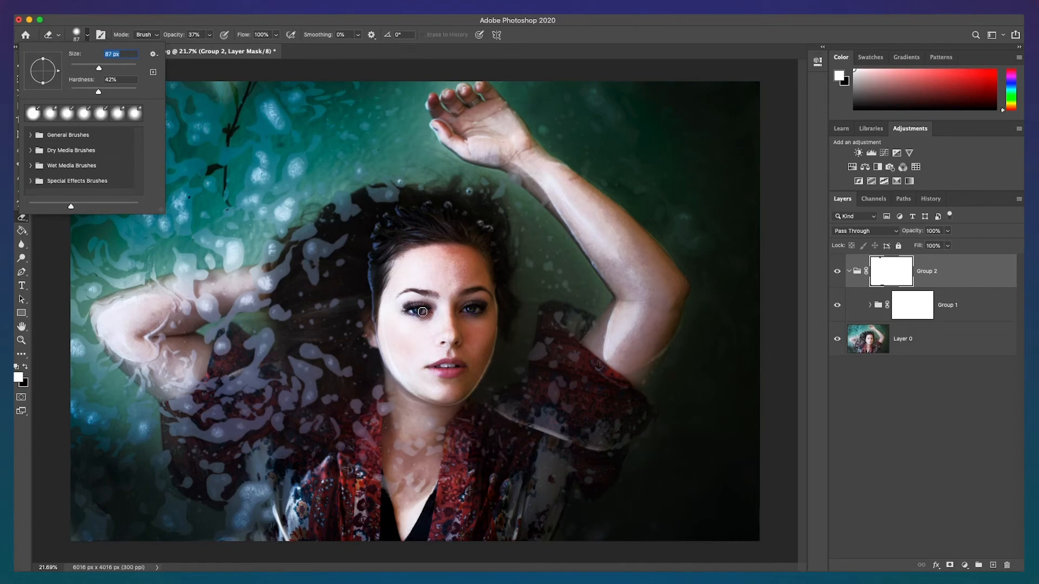
Adjust the brush size to about 70 px for masking the eyes and lips.
{"action": "left_click", "coordinate": [421, 311]}
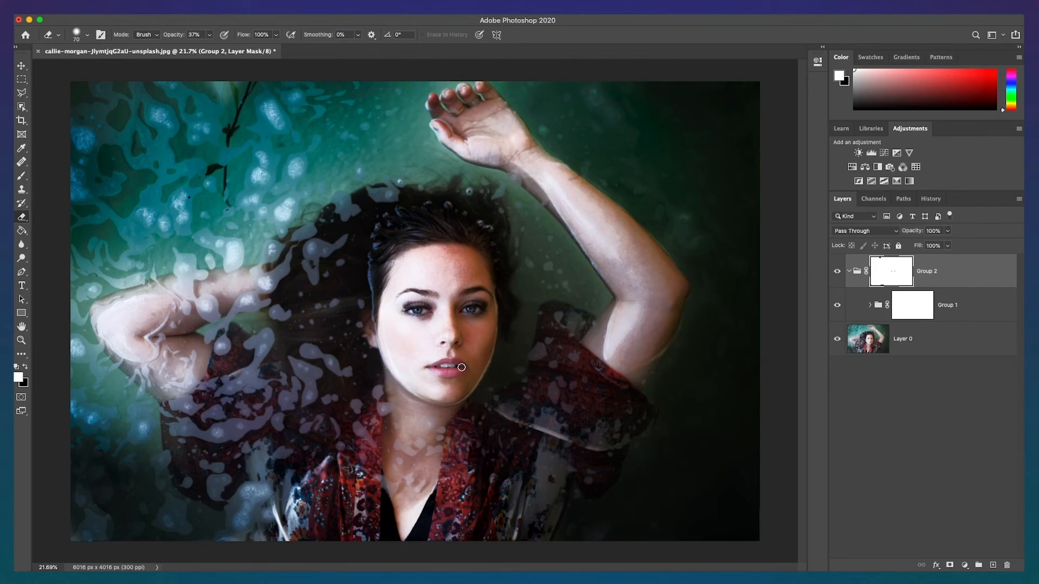
{"action": "mouse_move", "coordinate": [452, 372]}
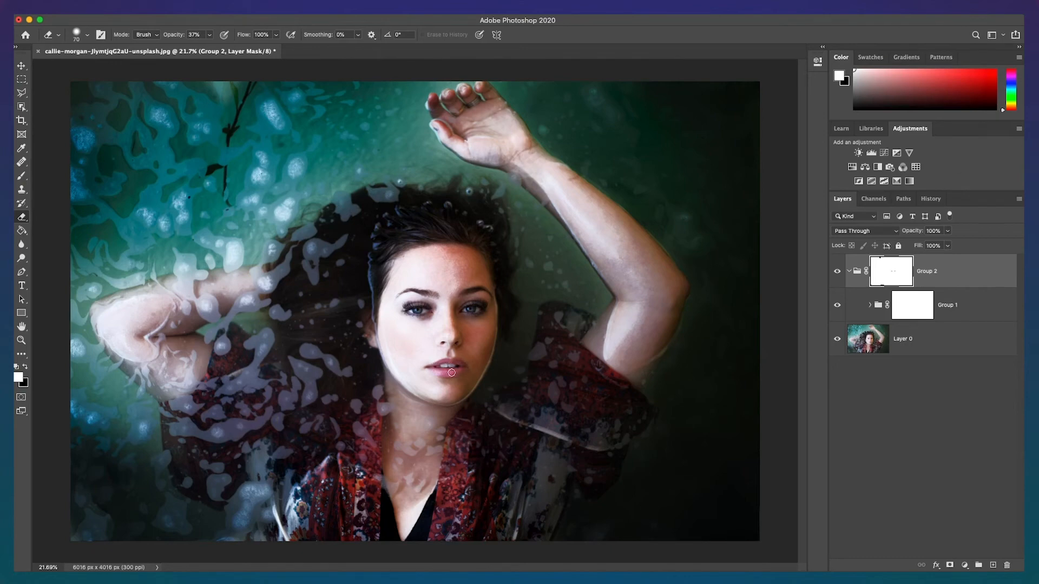
{"action": "mouse_move", "coordinate": [445, 369]}
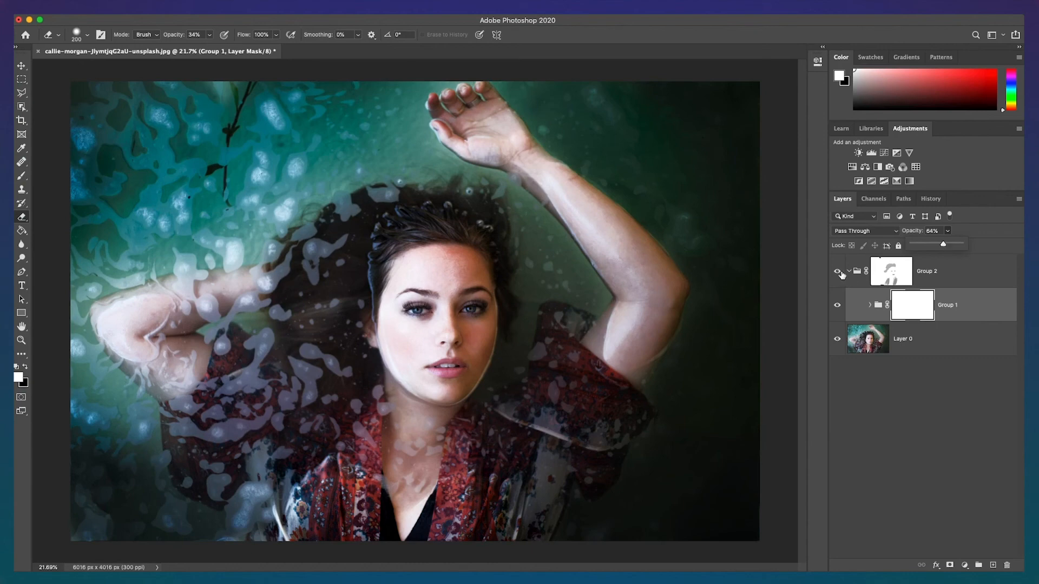
Hide Group 2 to compare against the original portrait.
{"action": "left_click", "coordinate": [837, 271]}
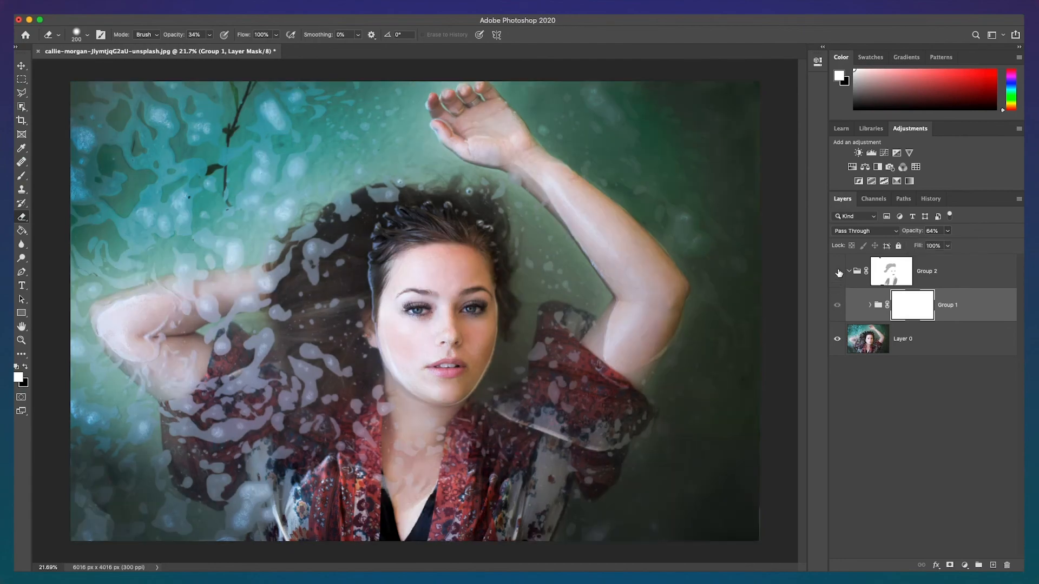